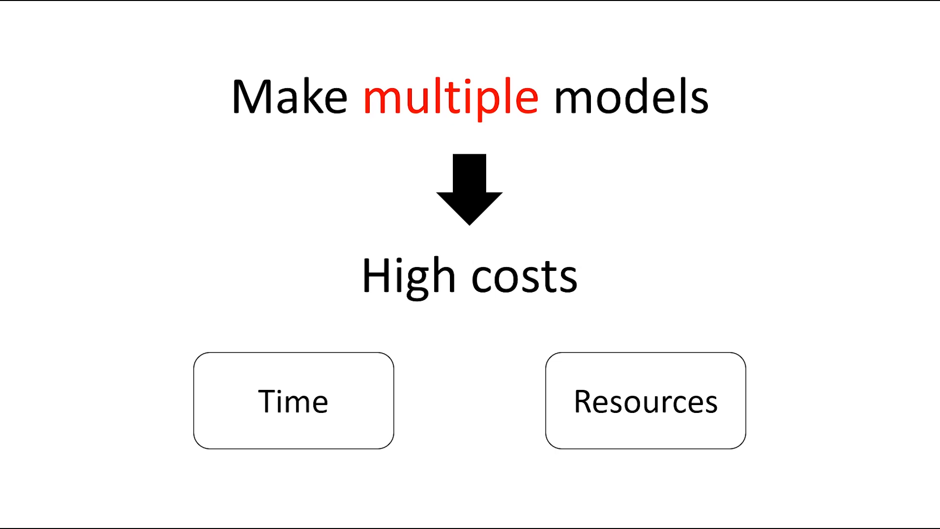
Advance the slideshow to the 'Select snapshots / Average snapshots' diagram slide
key("Right")
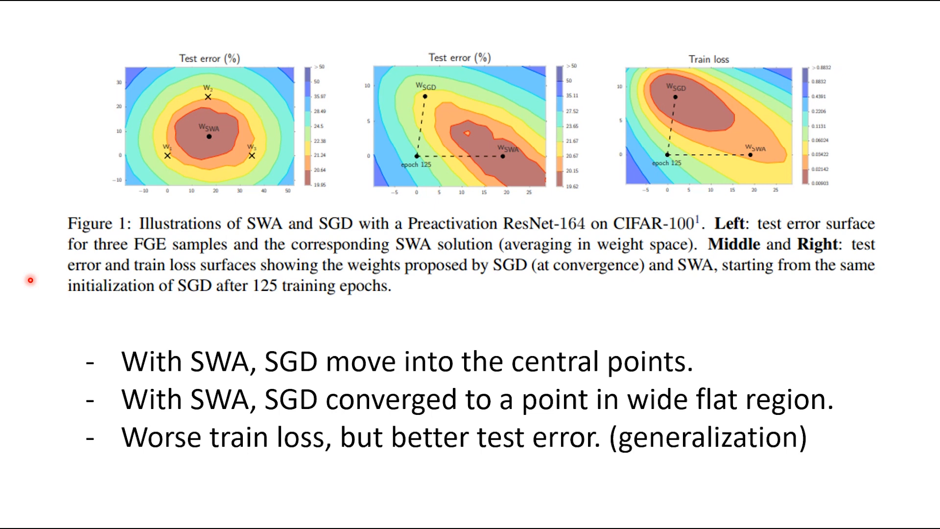
mouse_move(97, 147)
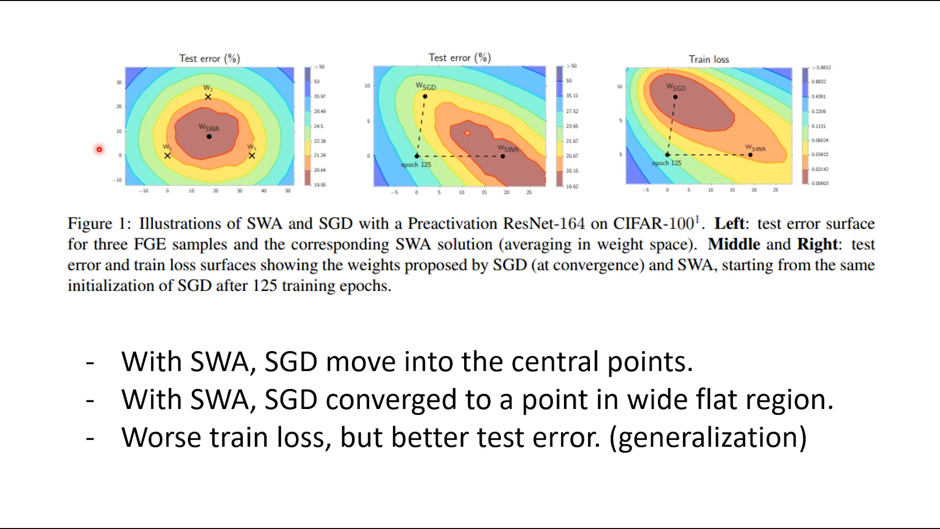
mouse_move(248, 111)
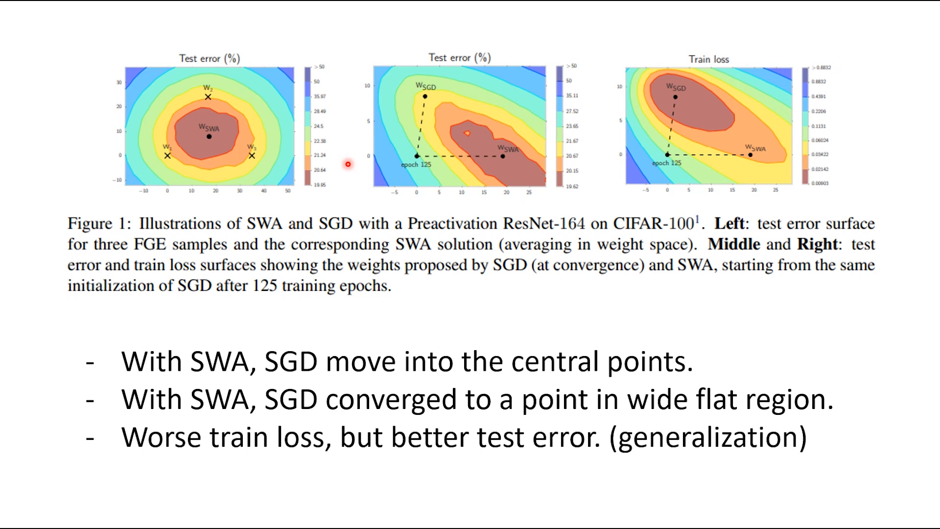
mouse_move(466, 152)
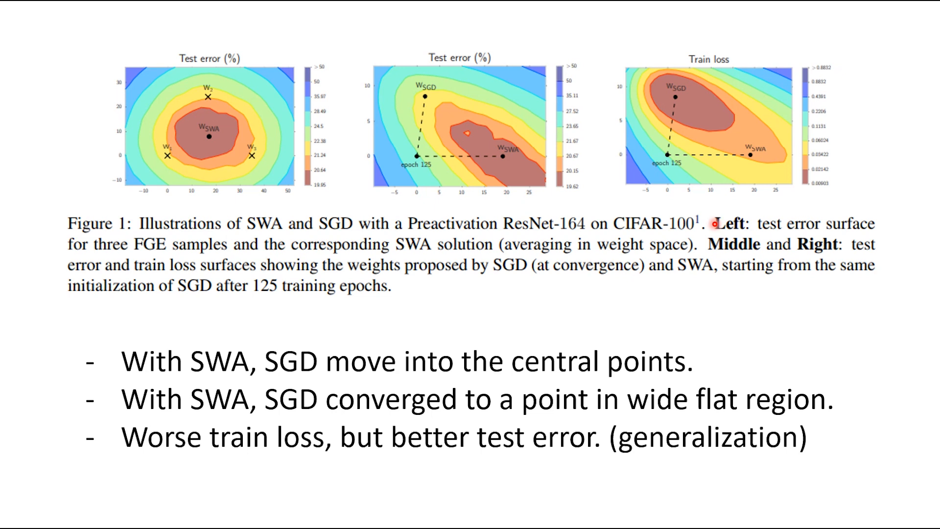
mouse_move(560, 148)
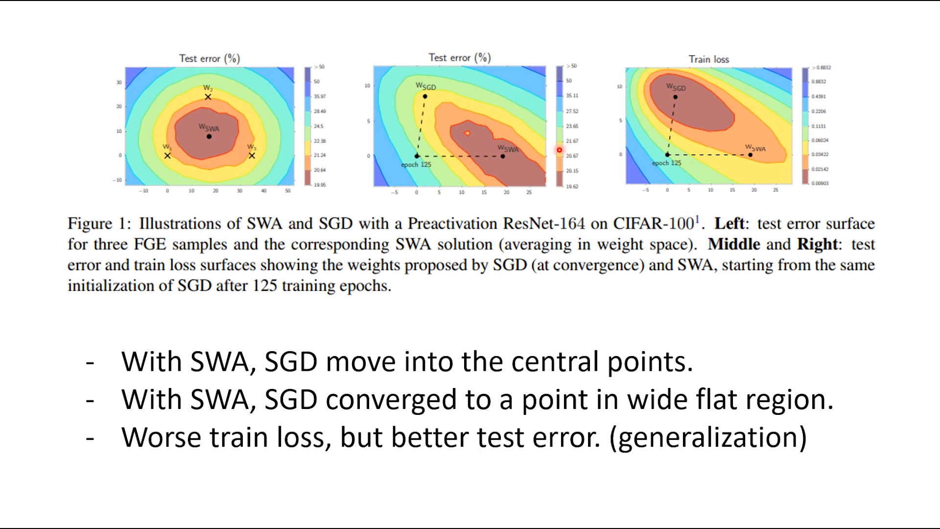
mouse_move(468, 130)
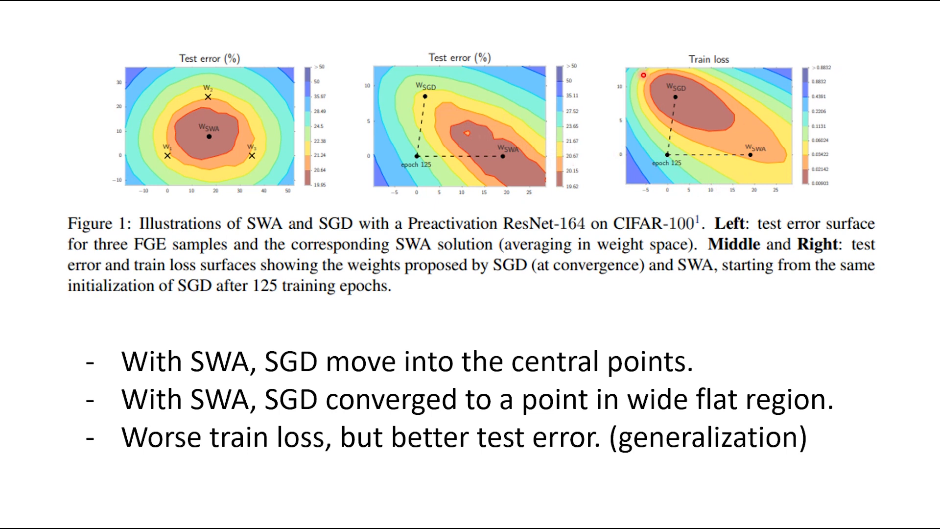
mouse_move(676, 233)
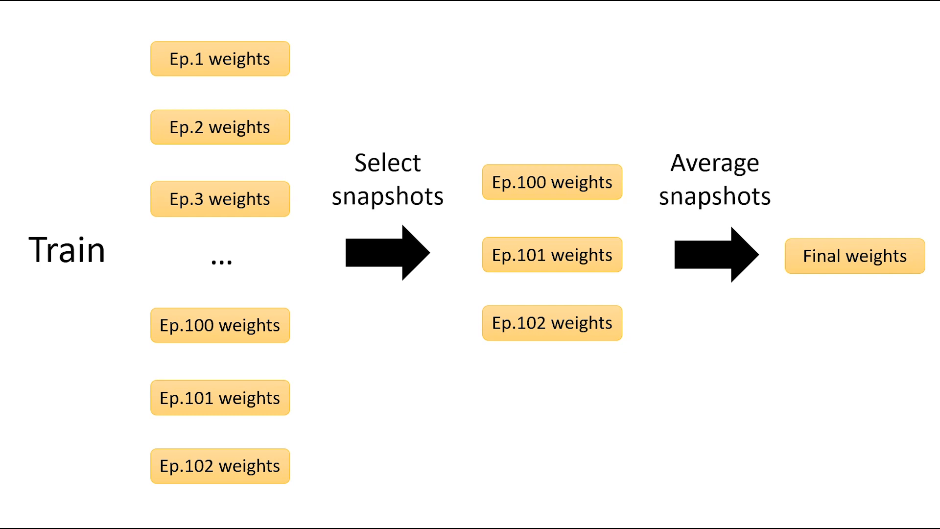
key("Right")
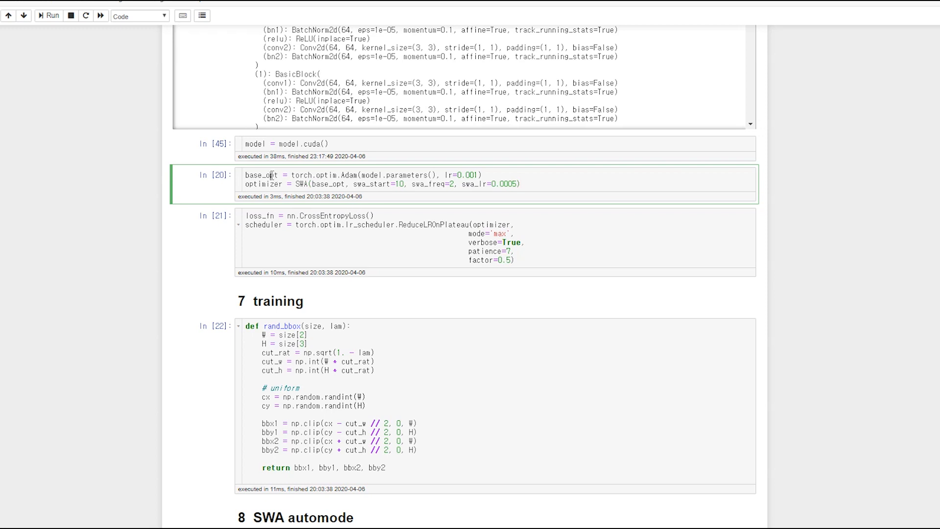
double_click(307, 174)
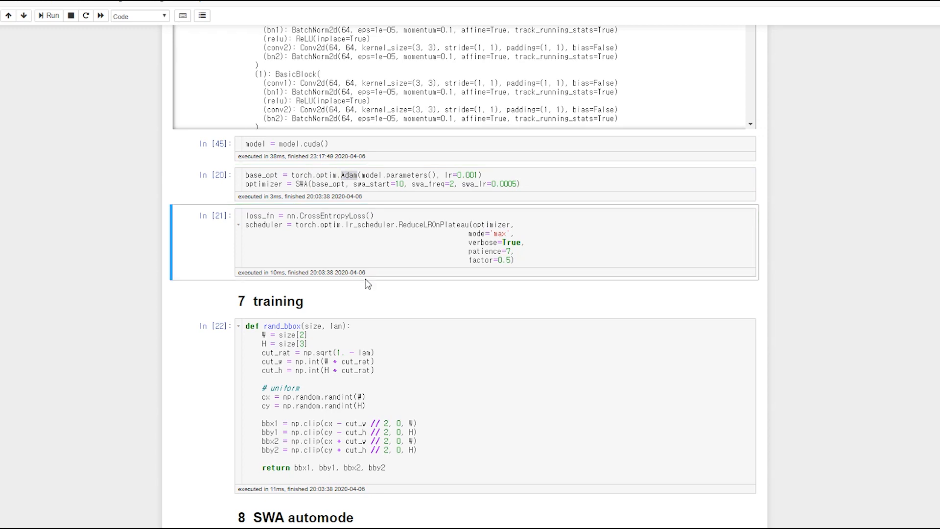
left_click(354, 184)
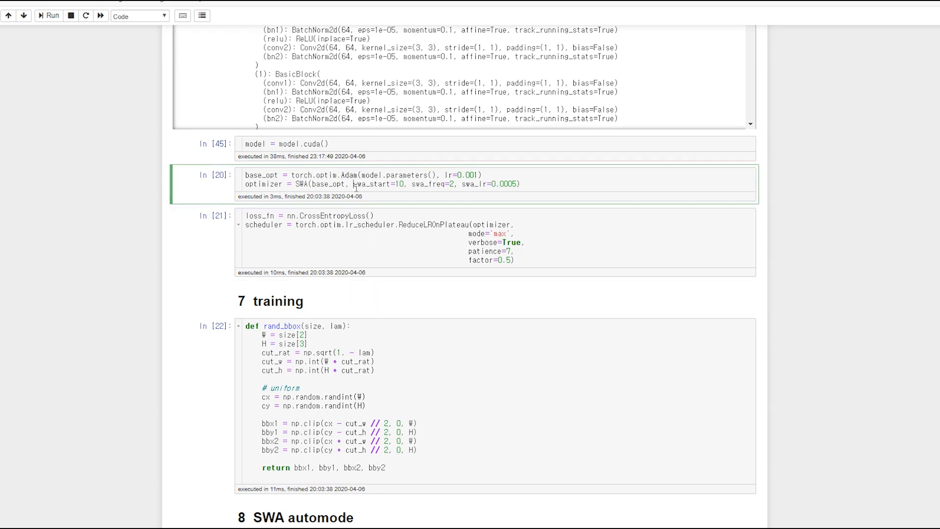
double_click(301, 184)
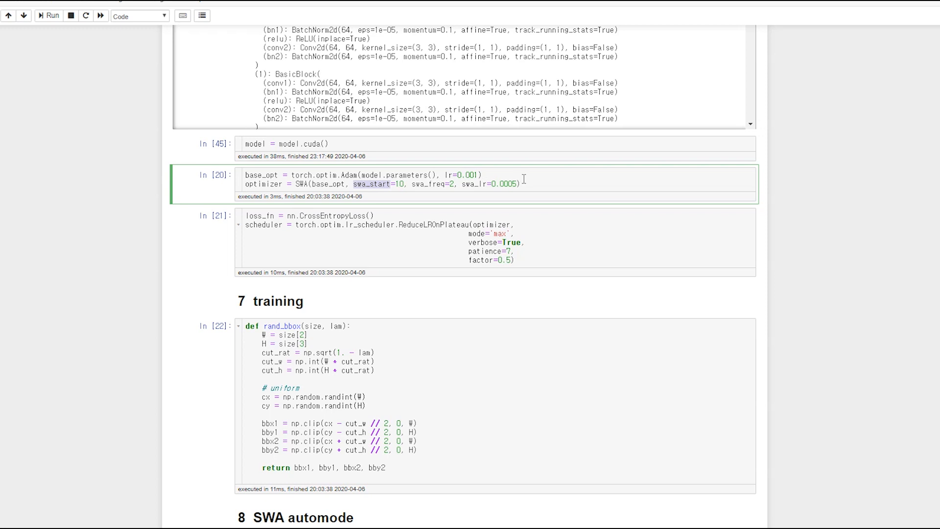
double_click(429, 183)
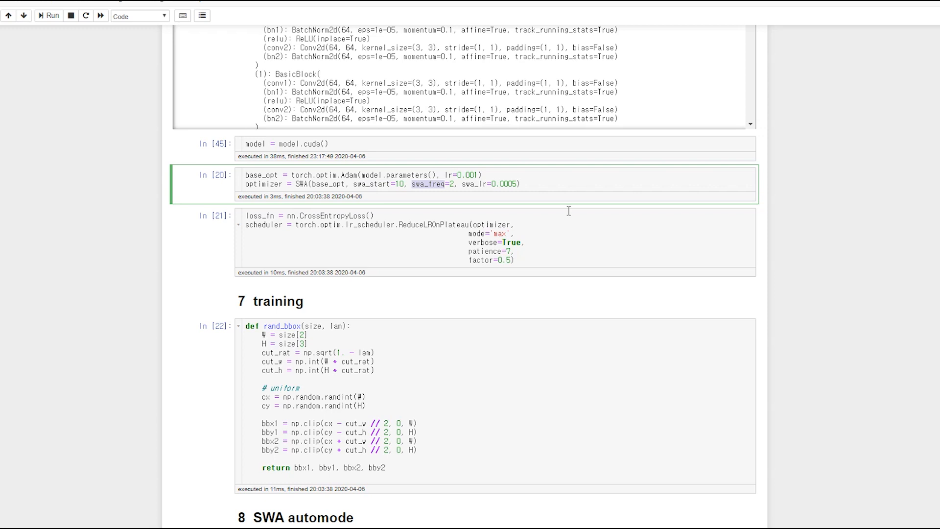
mouse_move(597, 208)
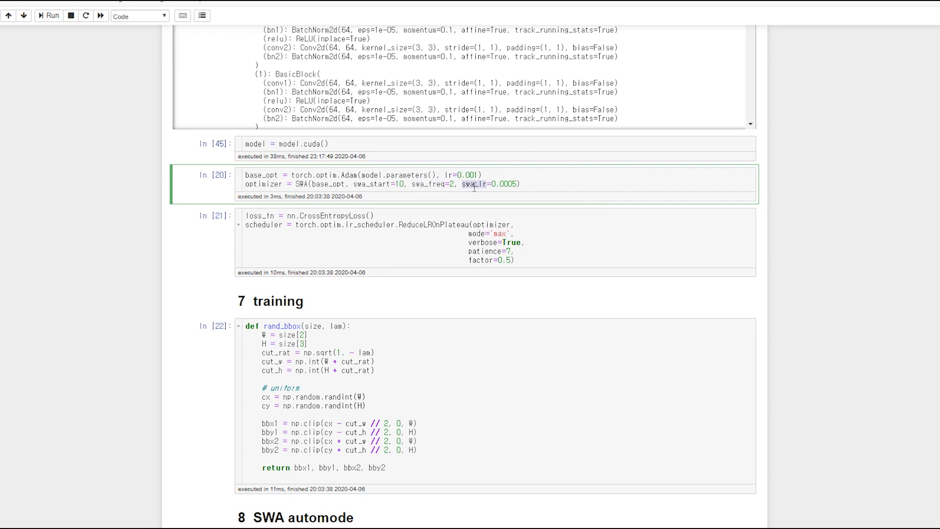
mouse_move(605, 276)
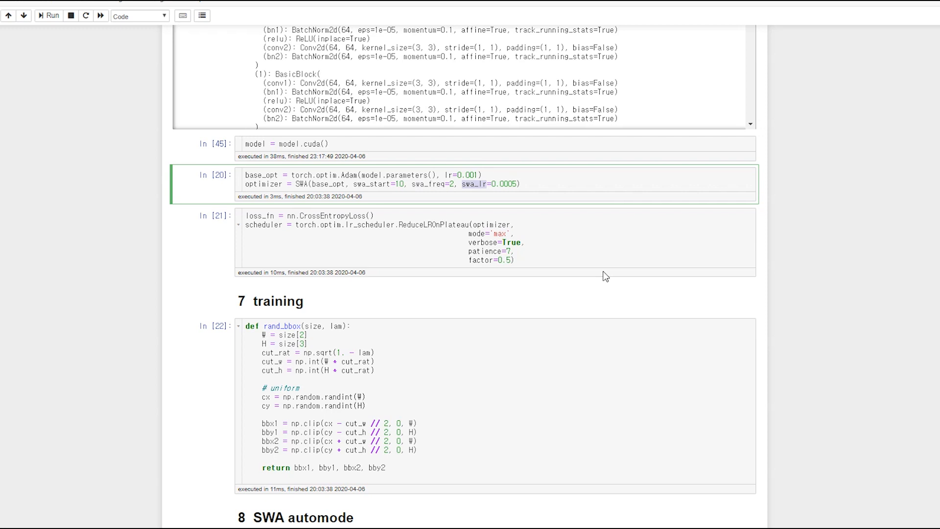
mouse_move(601, 280)
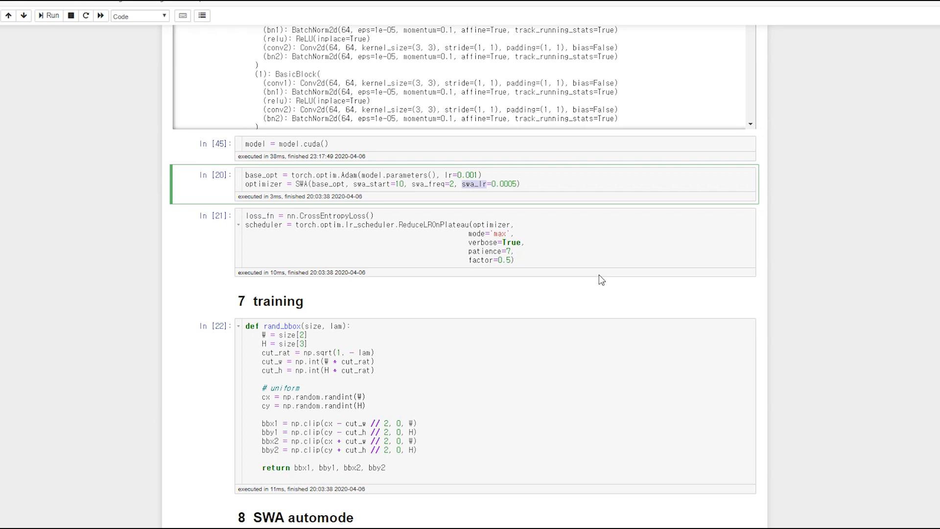
mouse_move(600, 275)
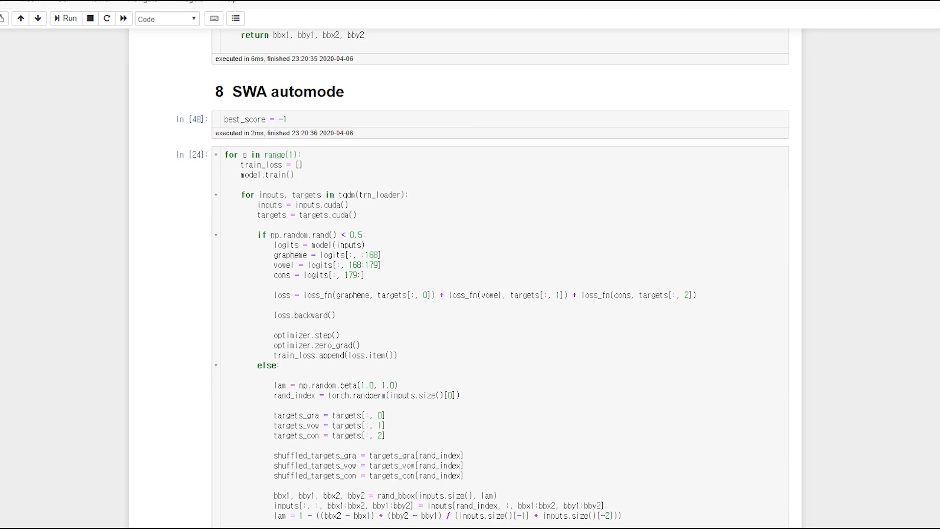
Scroll to section 8 SWA automode and its training loop cell
scroll("down", 3)
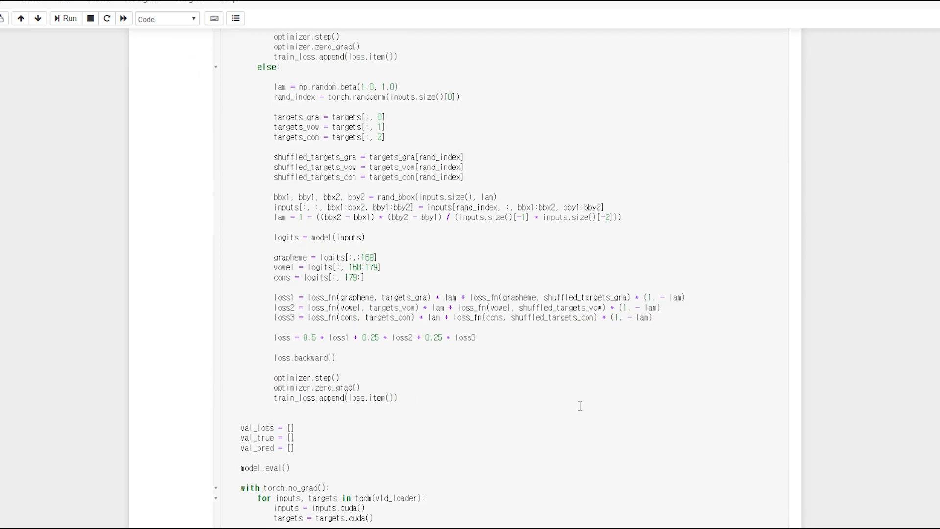
scroll("up", 3)
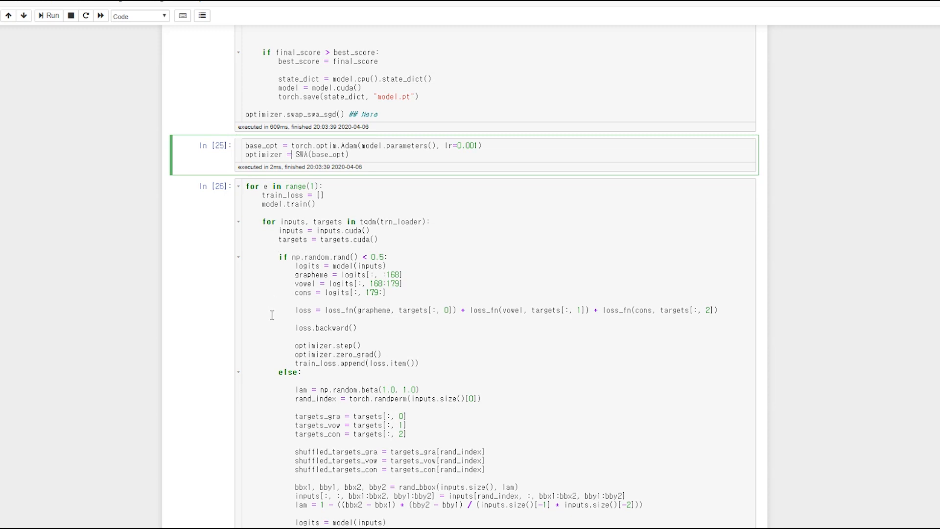
mouse_move(348, 282)
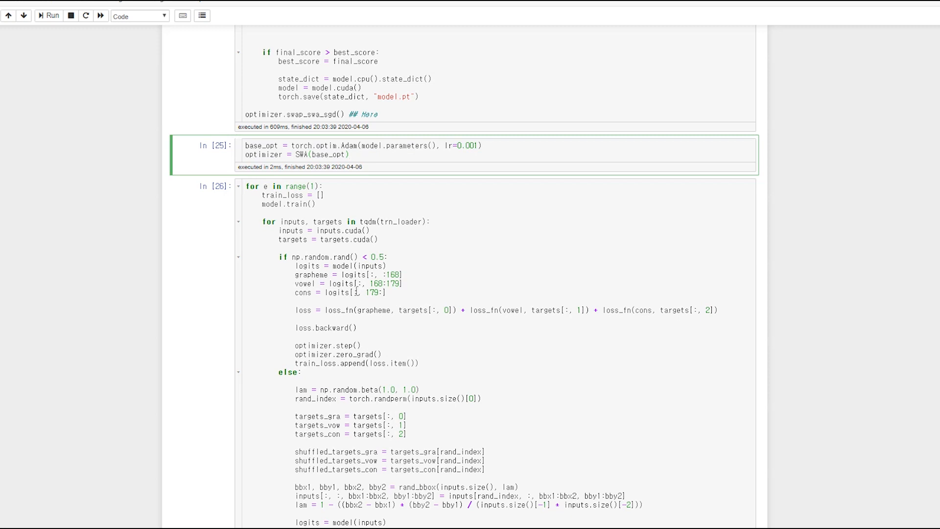
mouse_move(365, 327)
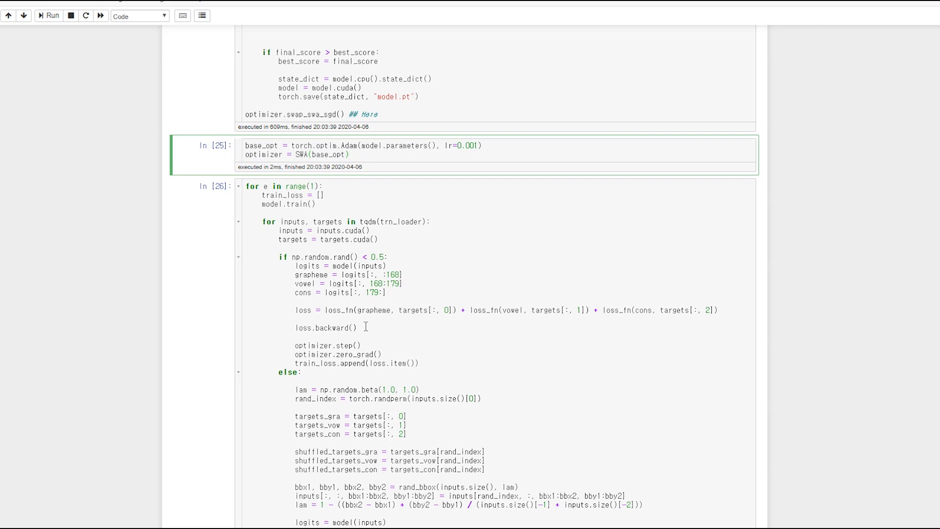
Review the PyTorch update_swa and swap_swa_sgd cells, then switch to the TensorFlow SWA notebook
left_click(350, 154)
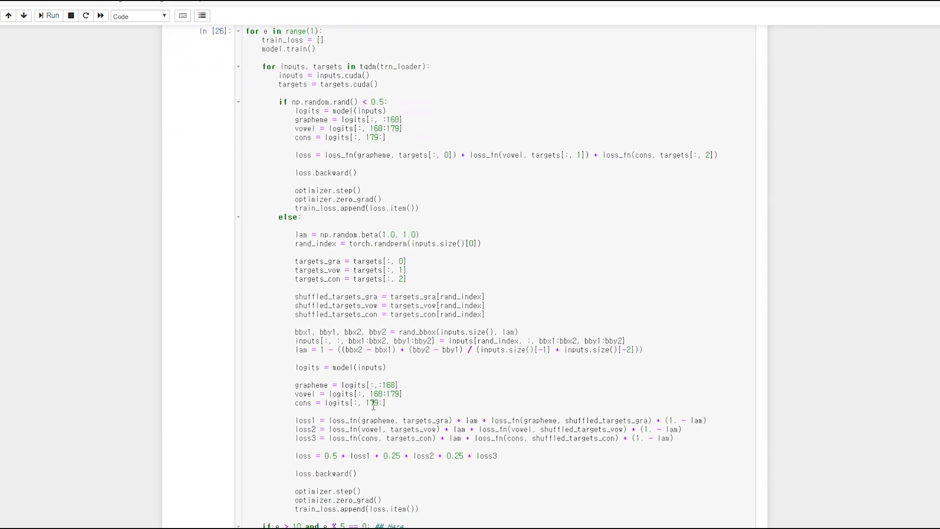
scroll("down", 3)
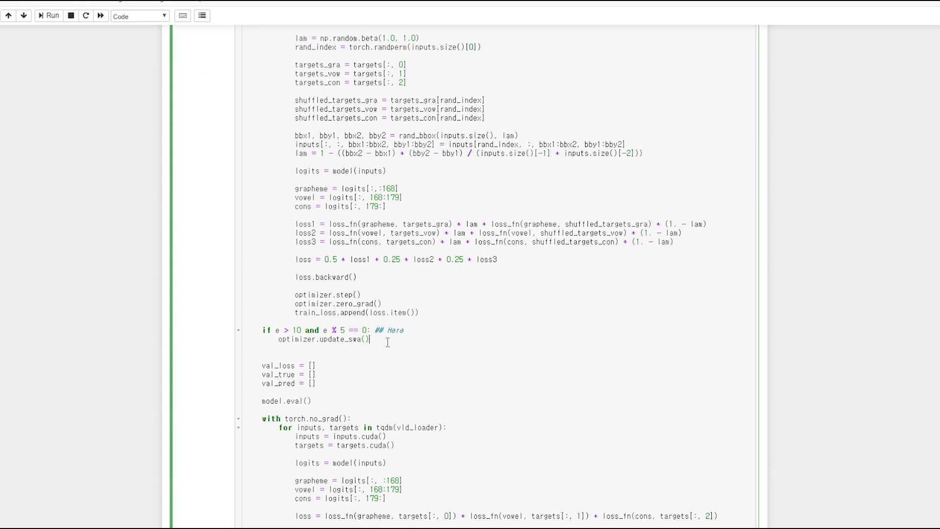
mouse_move(401, 324)
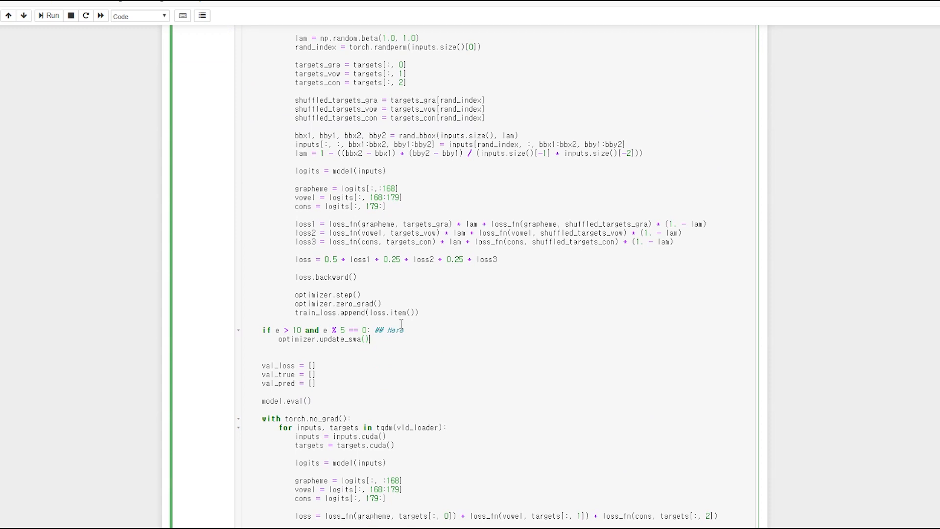
scroll("down", 3)
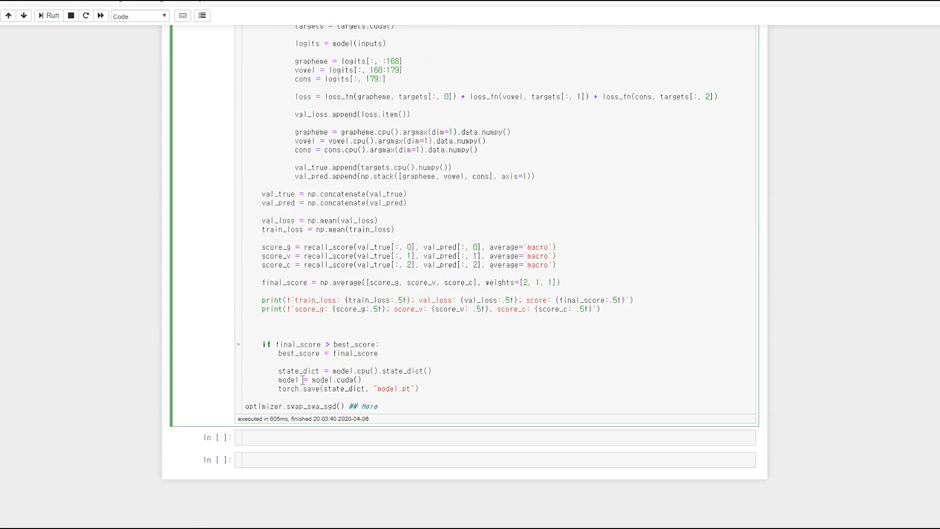
mouse_move(314, 412)
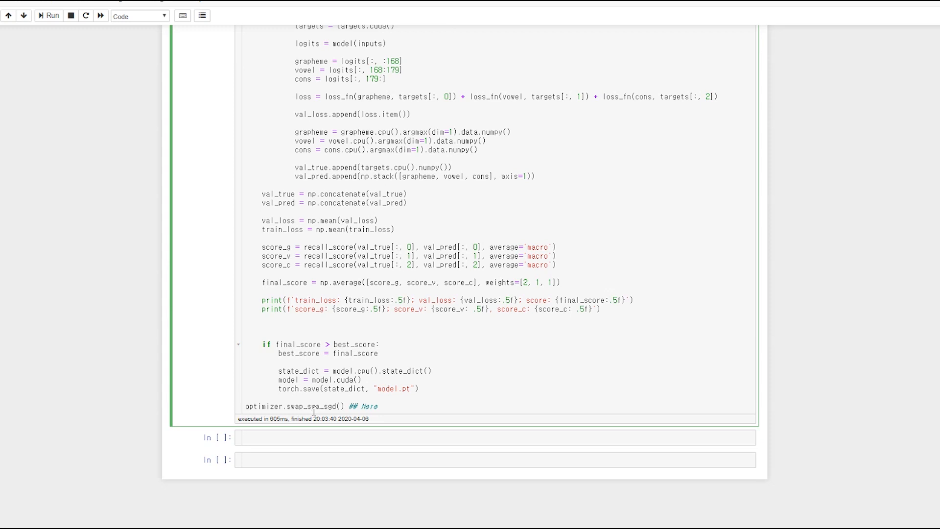
mouse_move(335, 421)
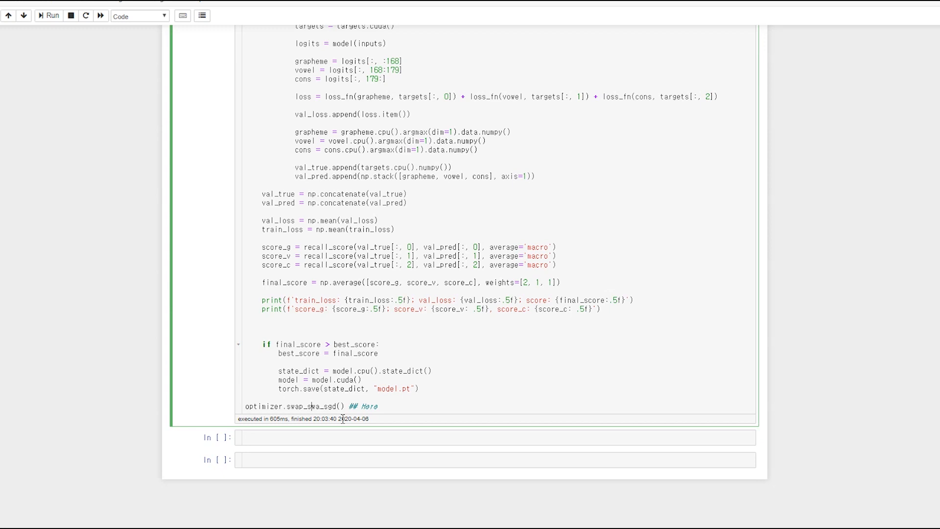
scroll("up", 3)
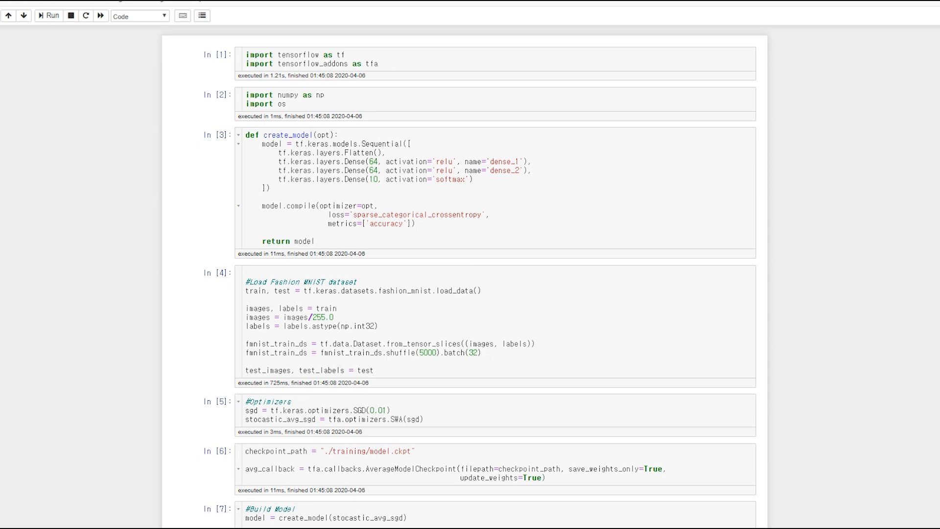
mouse_move(472, 118)
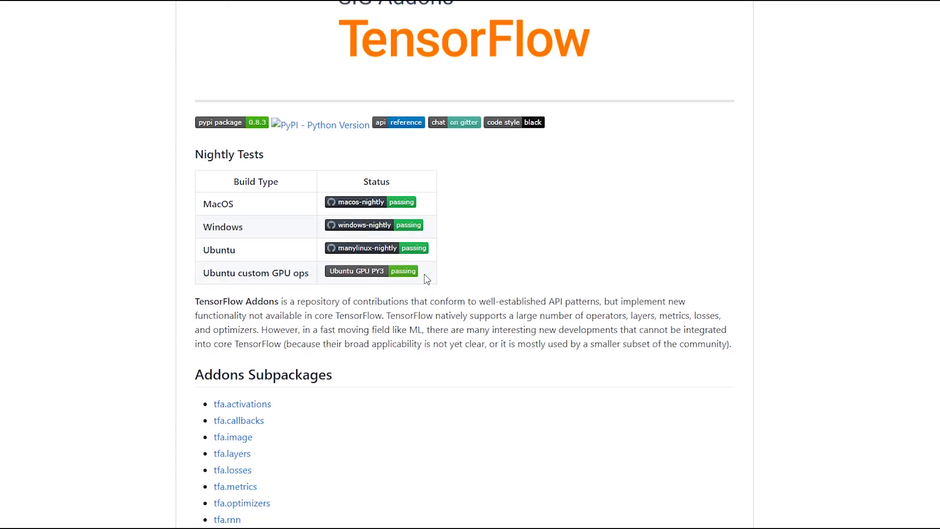
Scroll the tensorflow/addons GitHub README down to the Addons Subpackages list
scroll("down", 3)
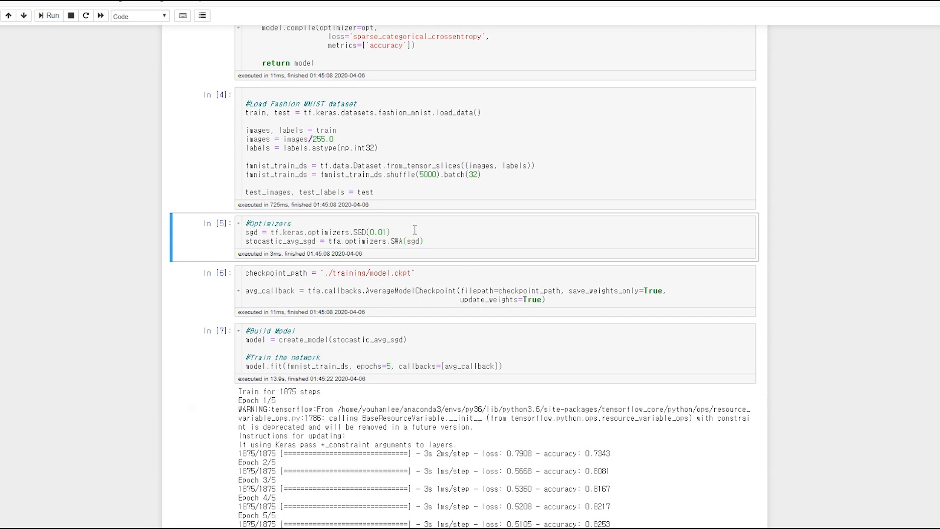
left_click(414, 234)
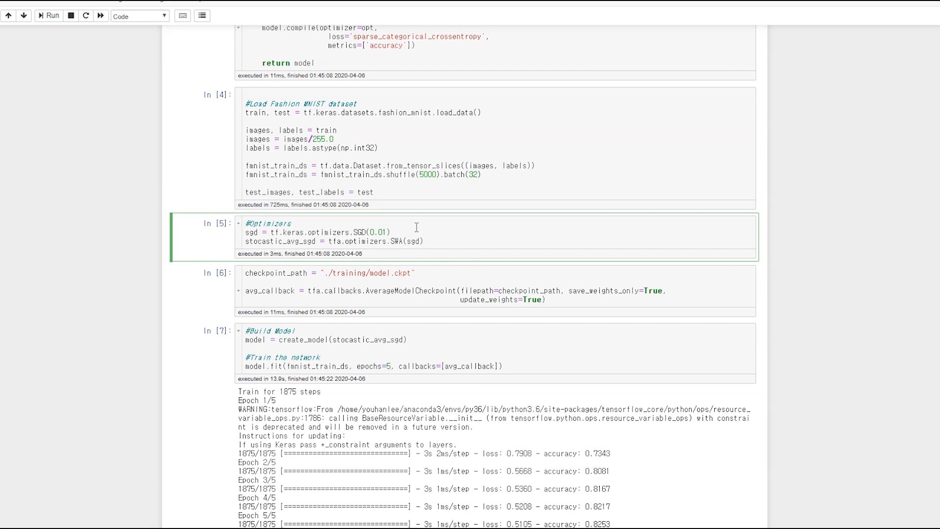
left_click(293, 223)
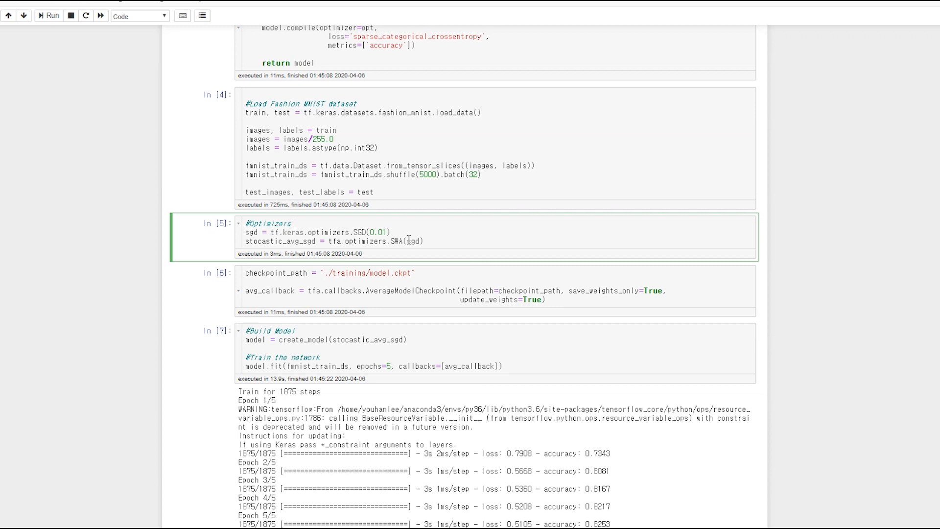
left_click(292, 223)
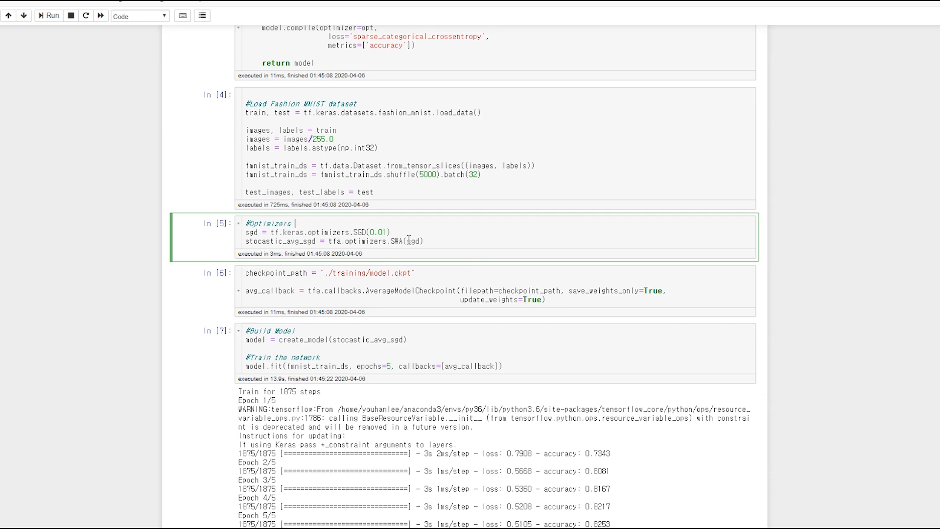
scroll("down", 3)
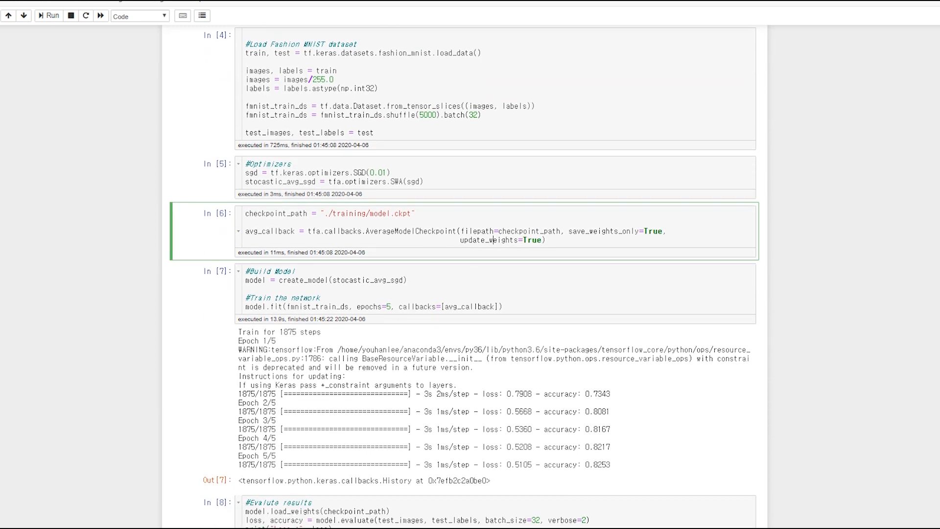
mouse_move(437, 223)
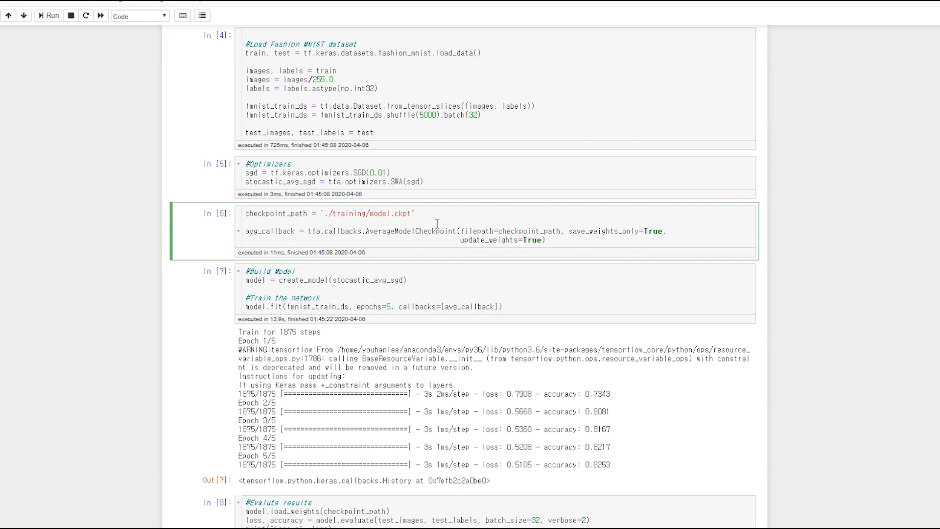
mouse_move(389, 294)
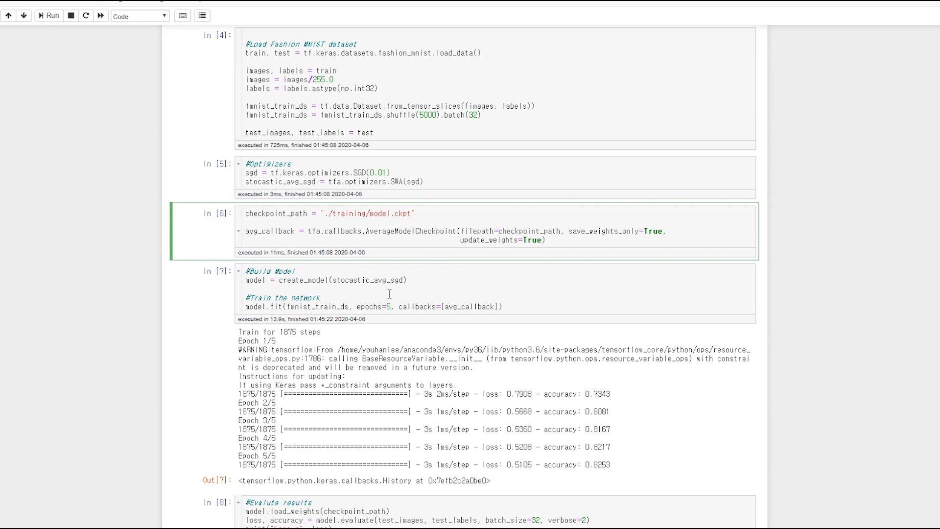
scroll("down", 3)
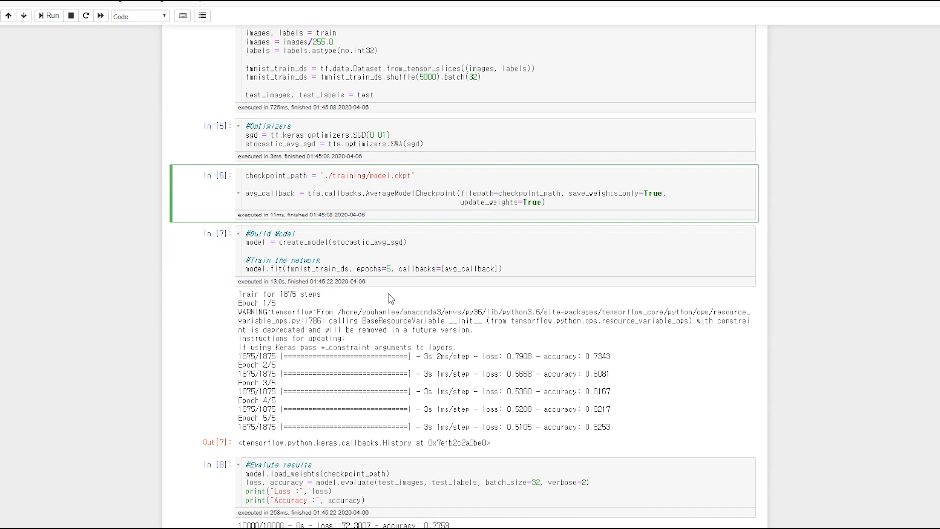
mouse_move(47, 401)
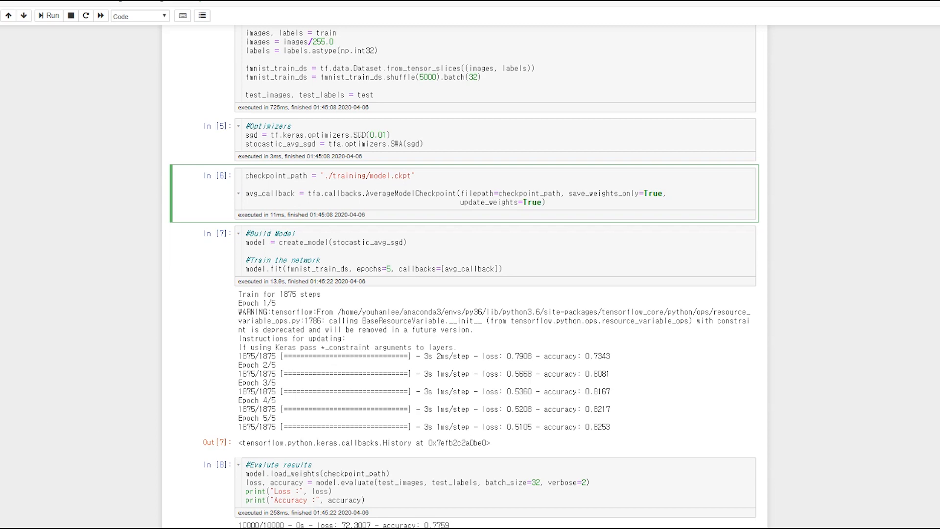
scroll("down", 3)
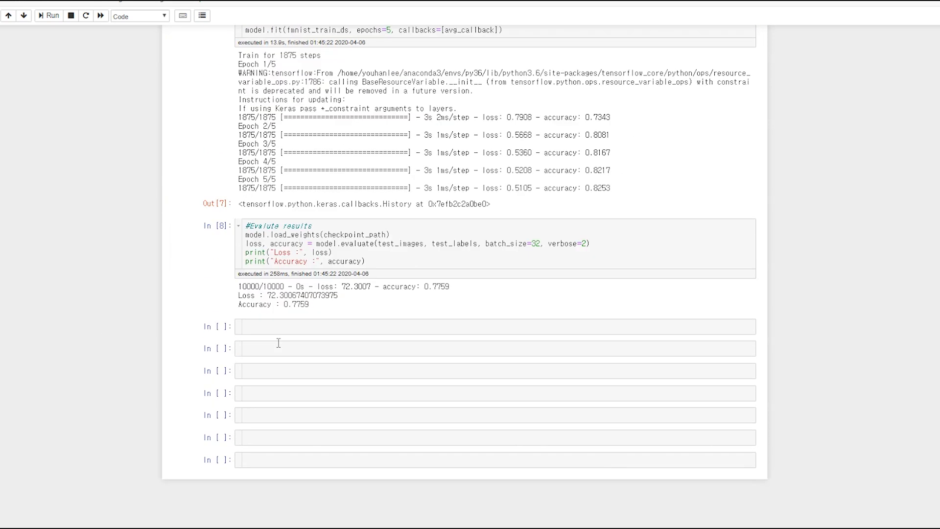